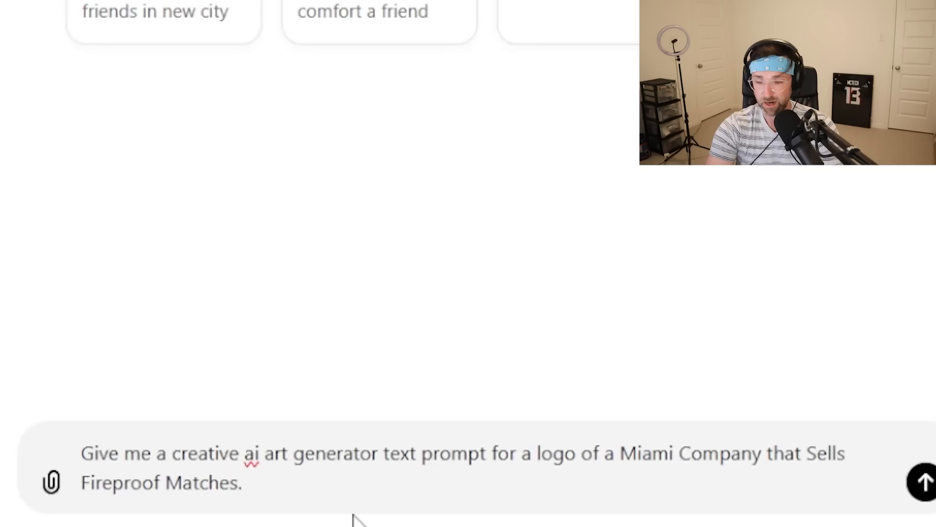
Finish the request with 'That has the text "Fireflop"' and send it to ChatGPT.
type("That")
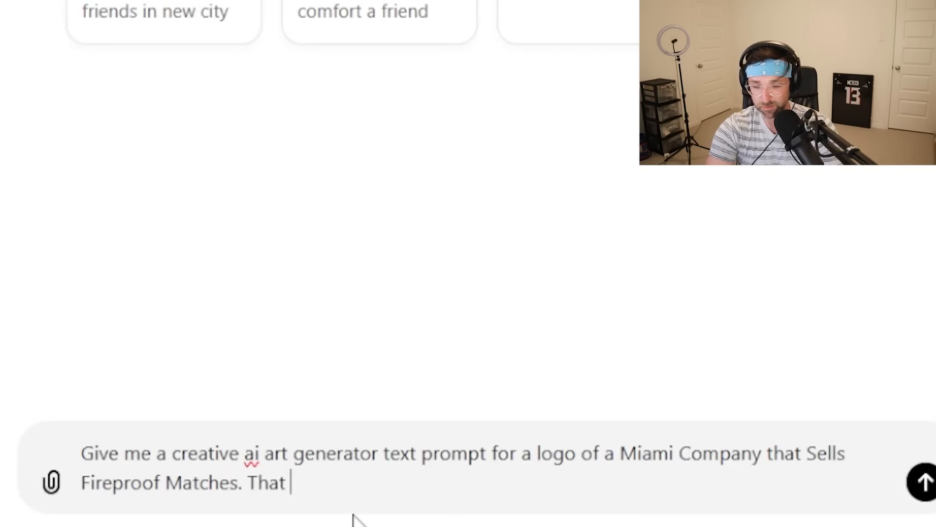
type("has the text")
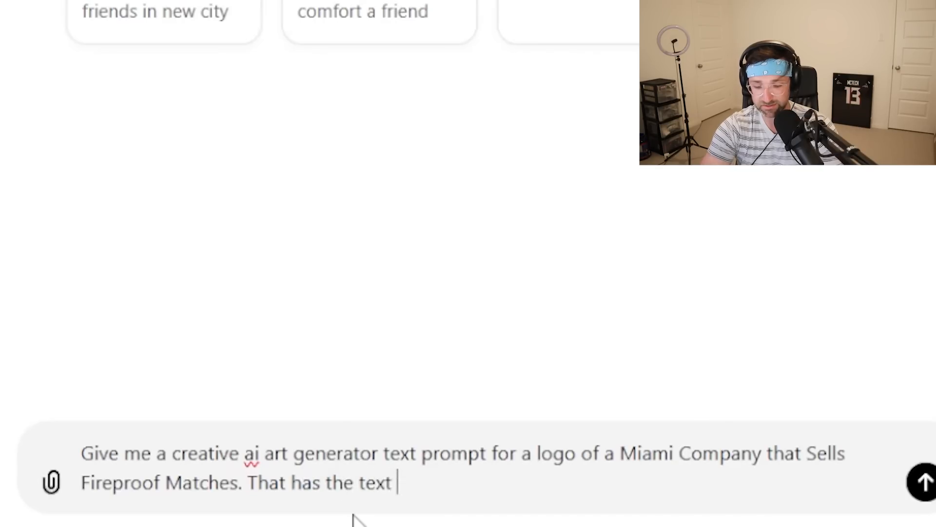
type("\"Fireflo")
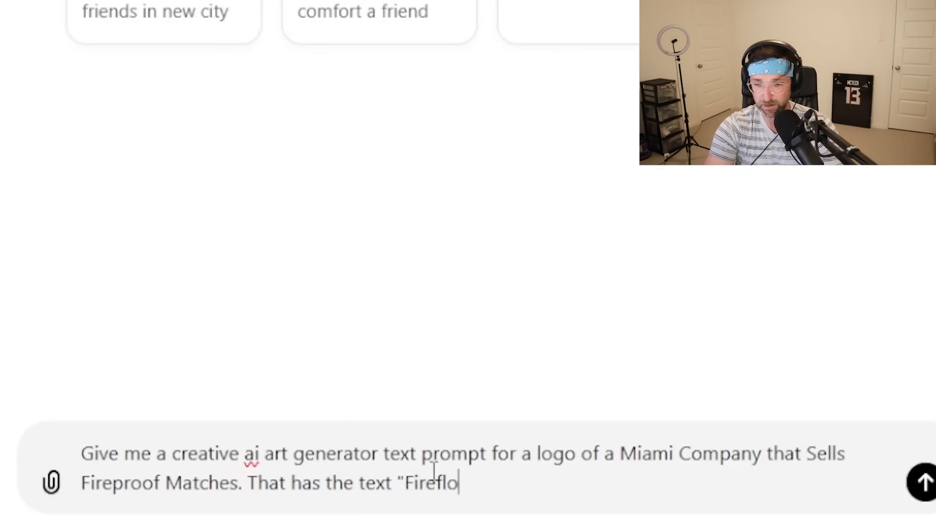
type("p\"")
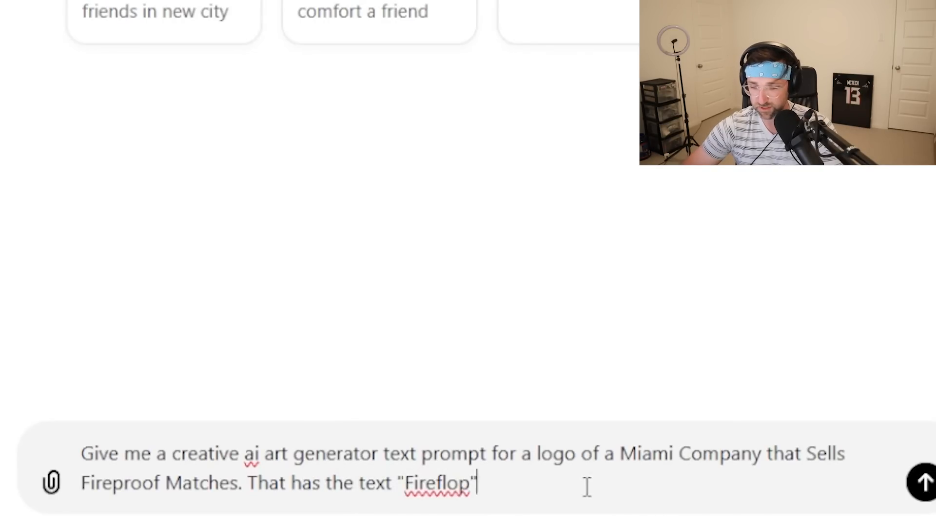
left_click(922, 482)
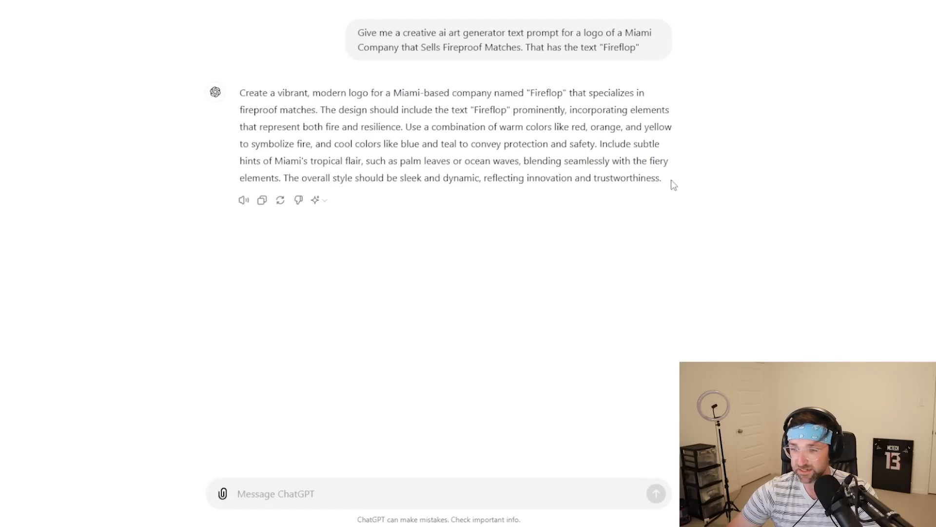
Copy ChatGPT's Miami Fireflop logo prompt into Ideogram's prompt box and return to ChatGPT.
left_click_drag(240, 92, 662, 177)
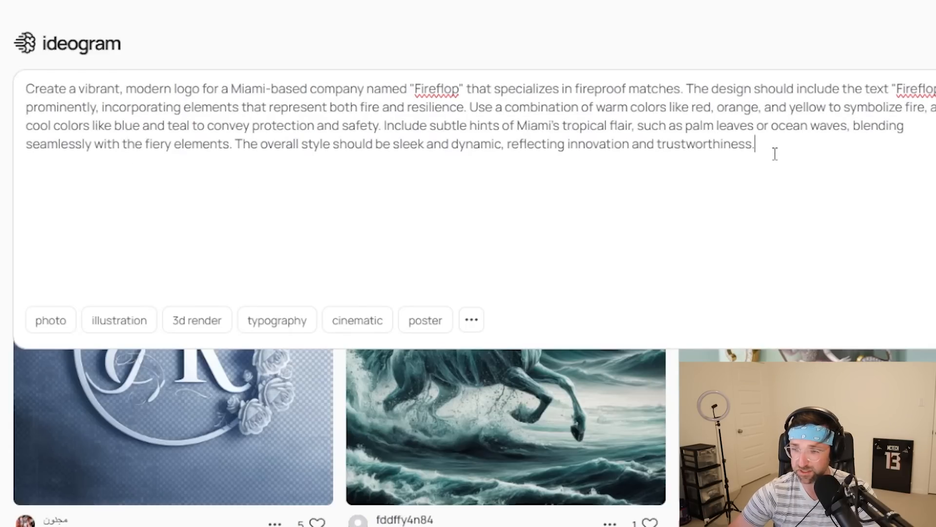
left_click(743, 79)
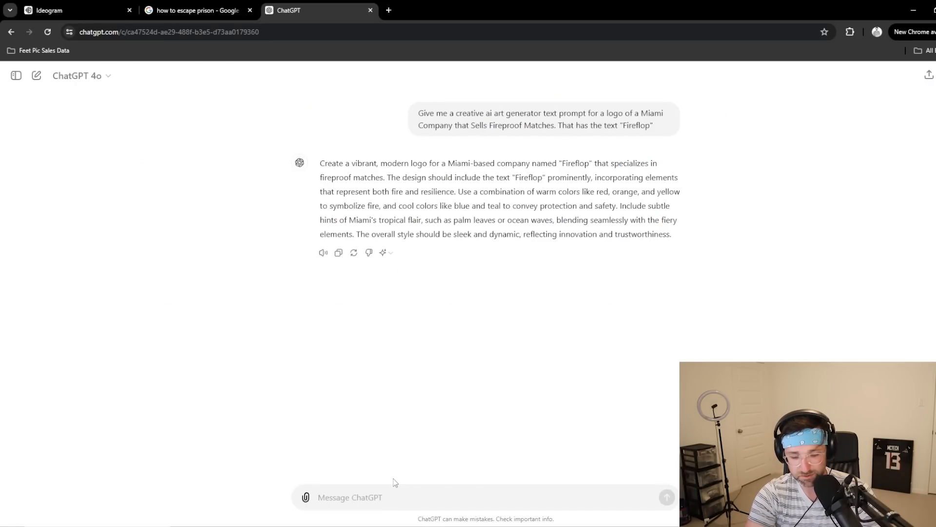
Ask ChatGPT to make the Fireflop prompt an emblem logo with a shield shape.
type("make i")
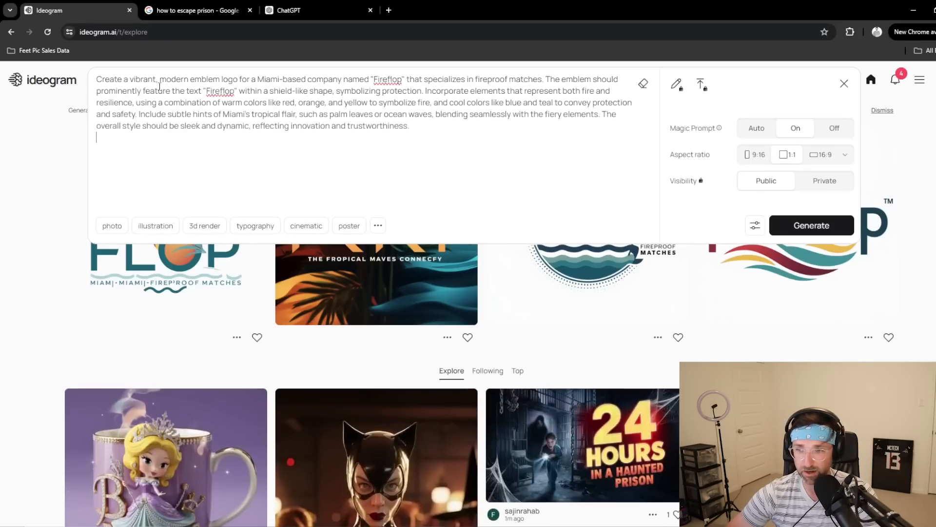
Generate the emblem logos, then ask ChatGPT to include some matches and copy that revised prompt.
left_click(811, 226)
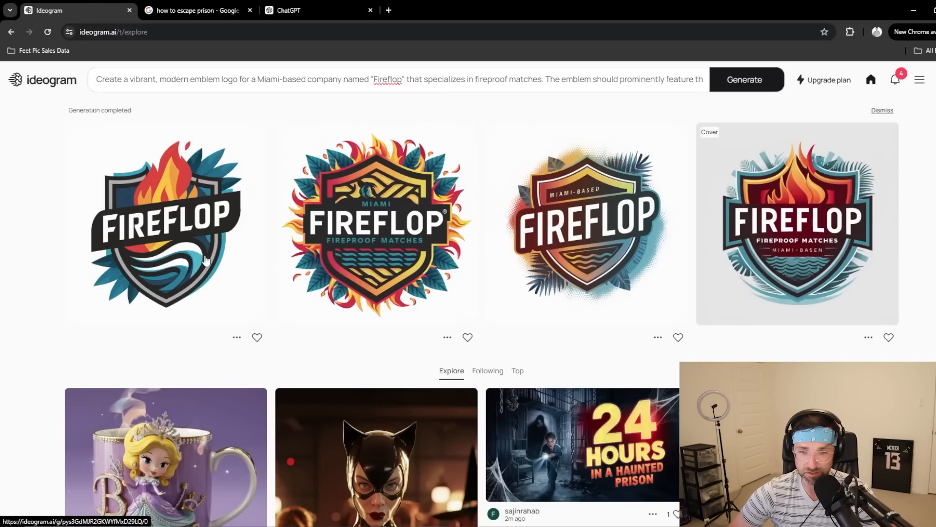
mouse_move(361, 239)
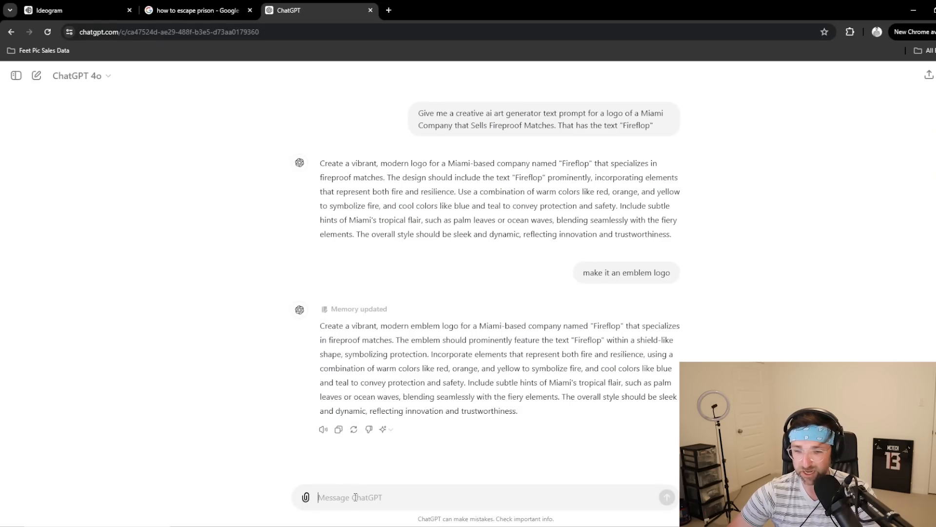
type("include some matches in the")
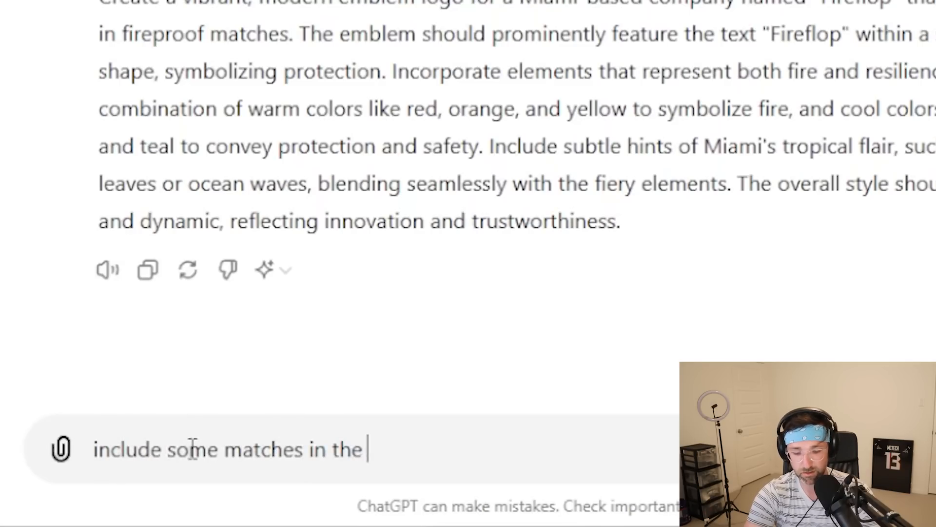
right_click(418, 336)
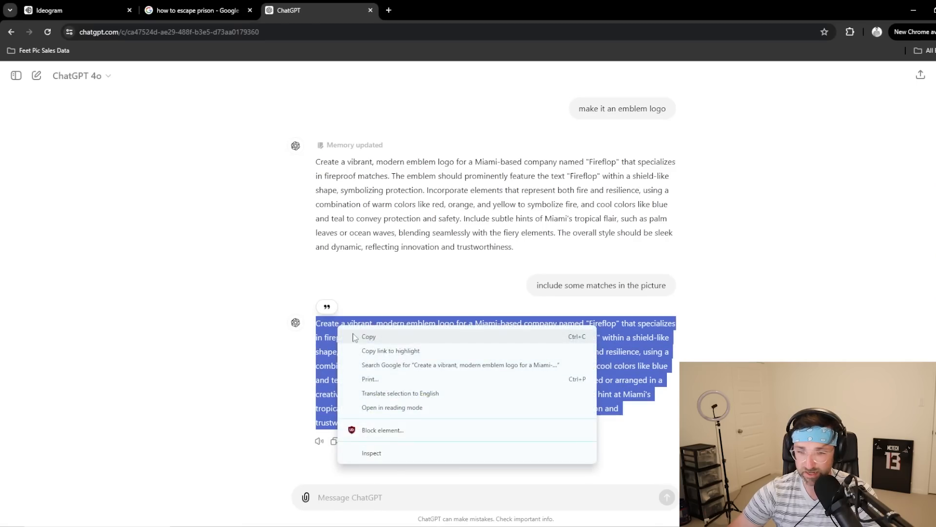
left_click(71, 9)
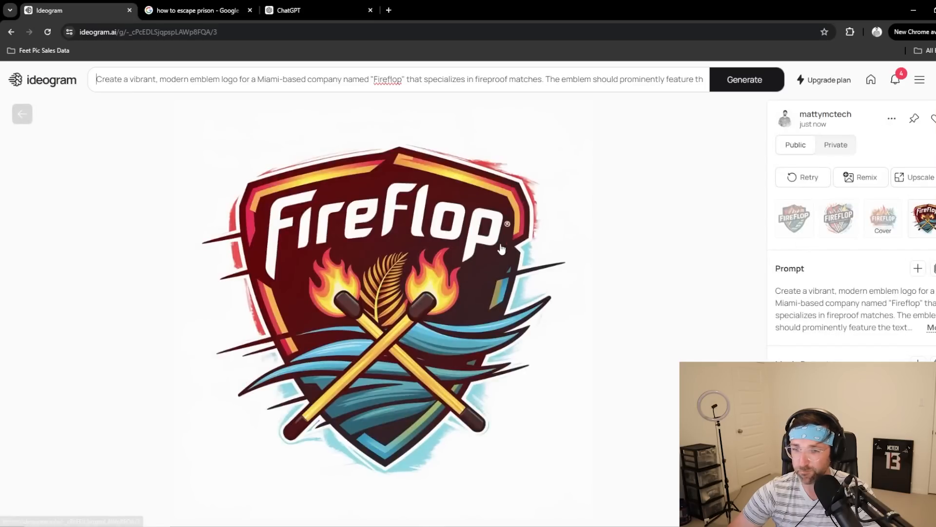
mouse_move(436, 260)
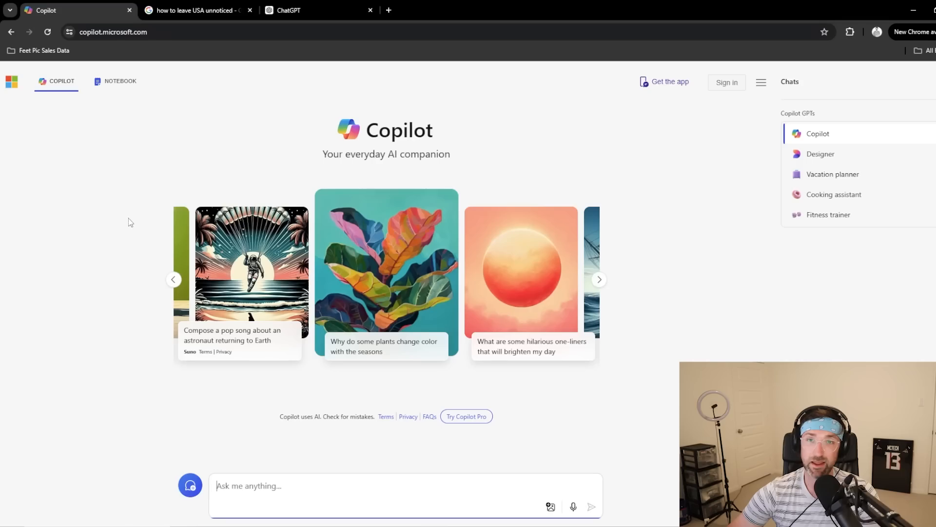
mouse_move(120, 232)
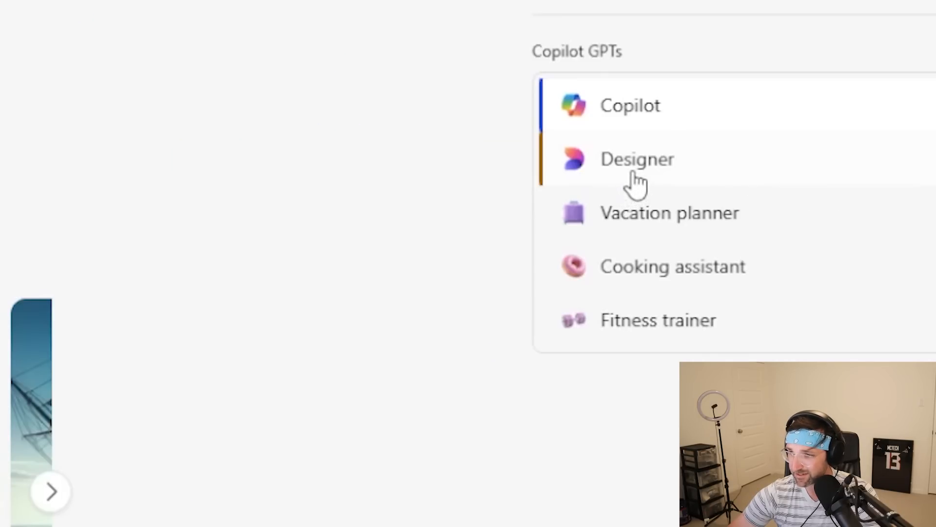
Bring the crossed-matches Fireflop emblem prompt into Copilot's Designer assistant.
left_click(318, 10)
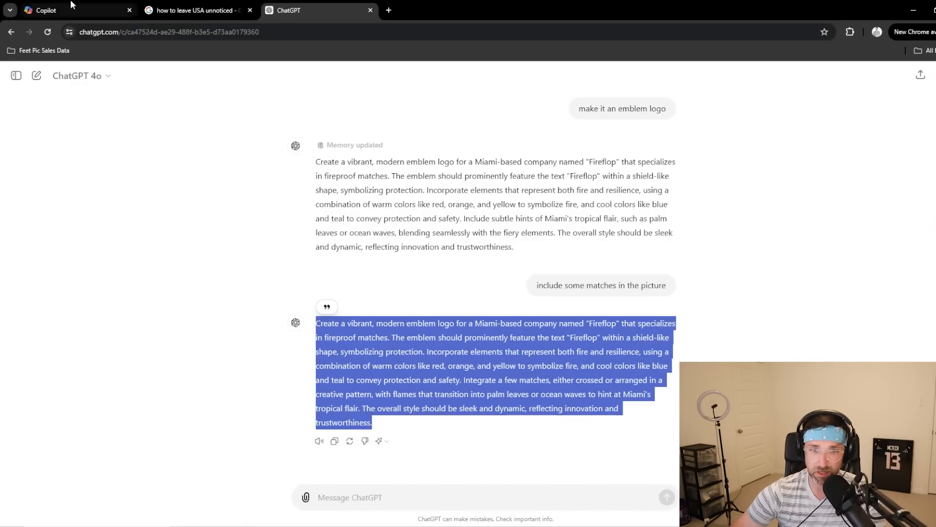
left_click(71, 10)
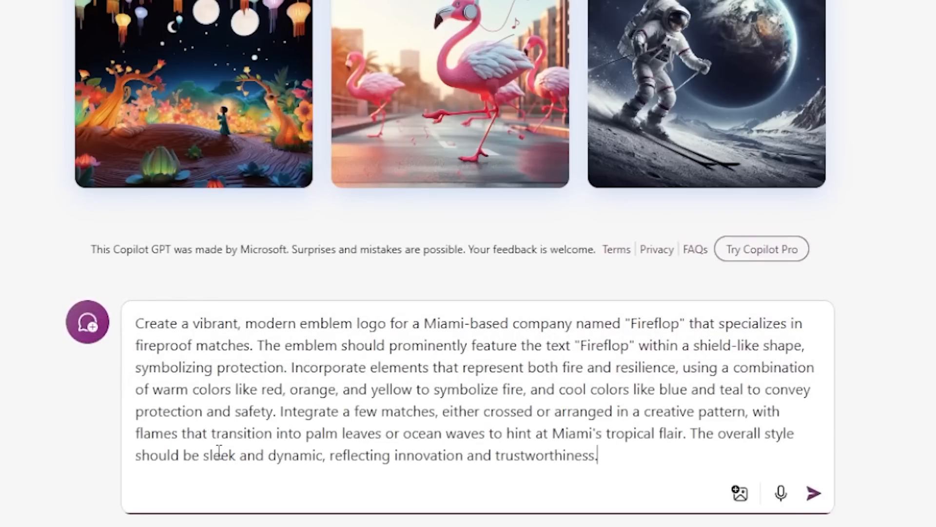
Generate four emblem images, keep the gray orange-flame version and show its options menu.
left_click(813, 492)
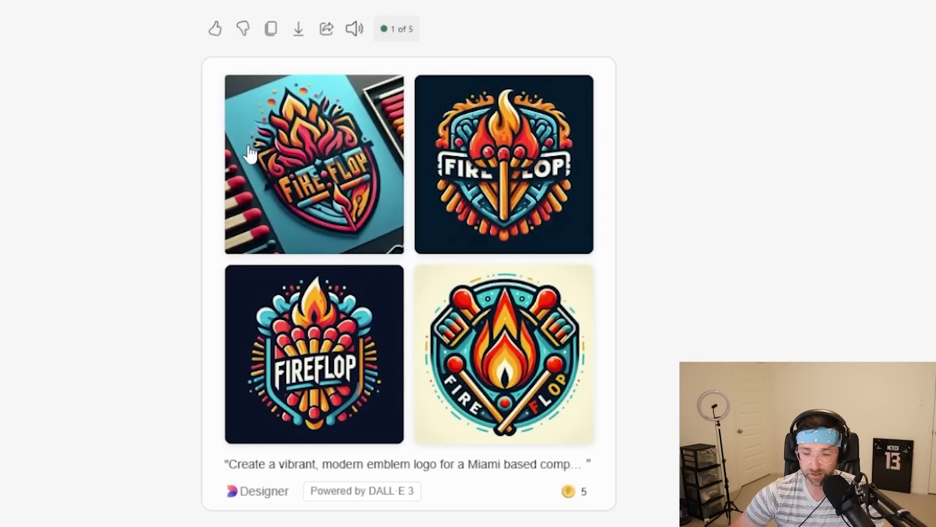
scroll("down", 3)
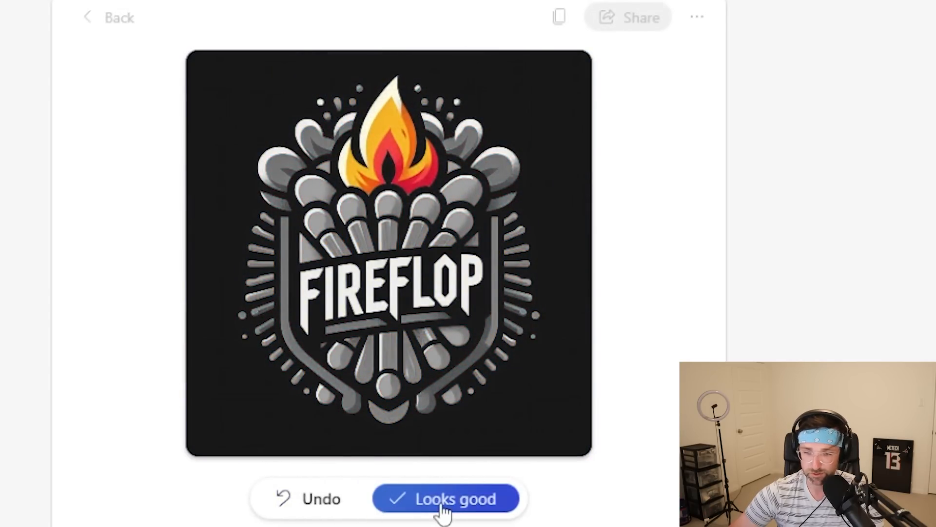
left_click(446, 498)
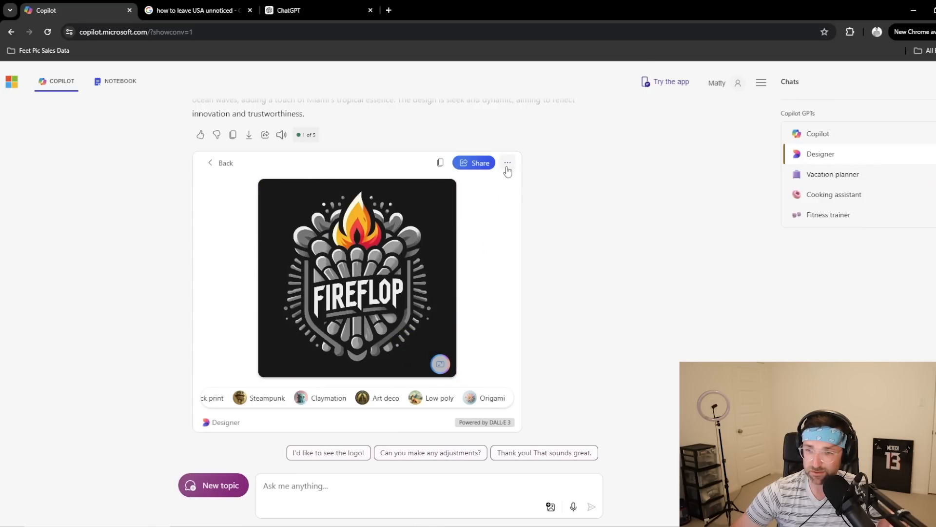
left_click(507, 163)
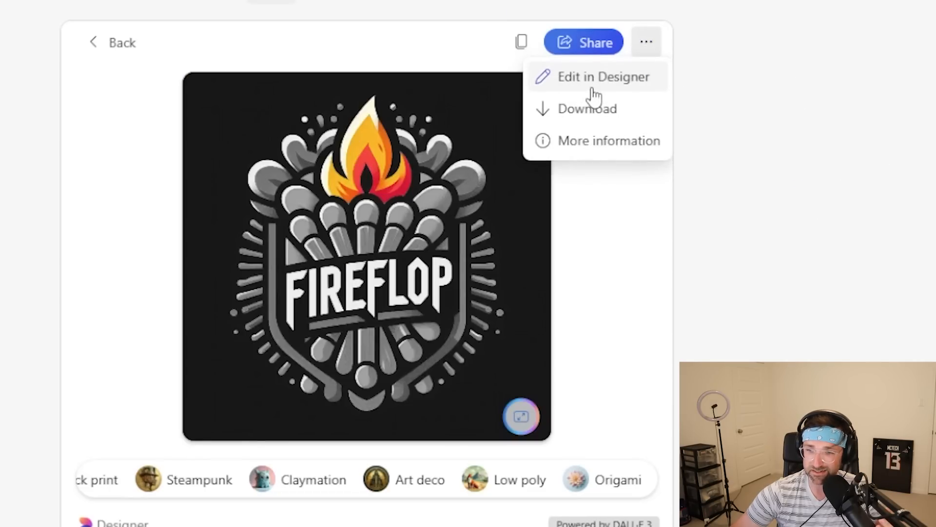
Edit the gray emblem in Designer with background removed, brightness 9 and contrast 15.
left_click(603, 76)
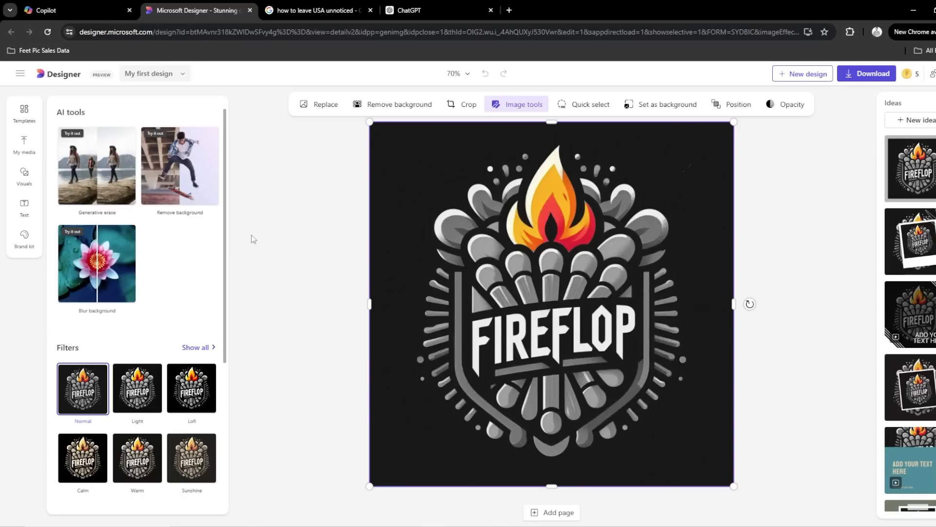
mouse_move(611, 221)
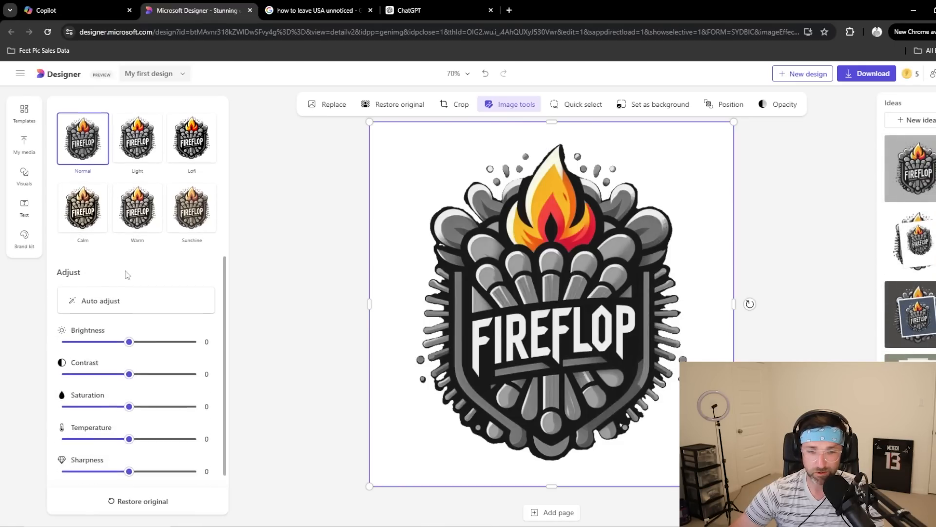
left_click_drag(129, 342, 135, 327)
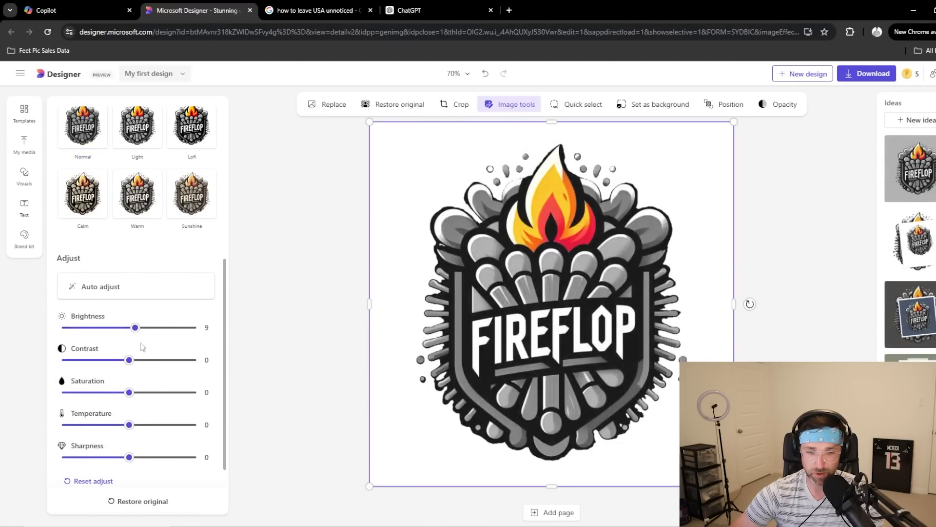
left_click_drag(128, 360, 140, 359)
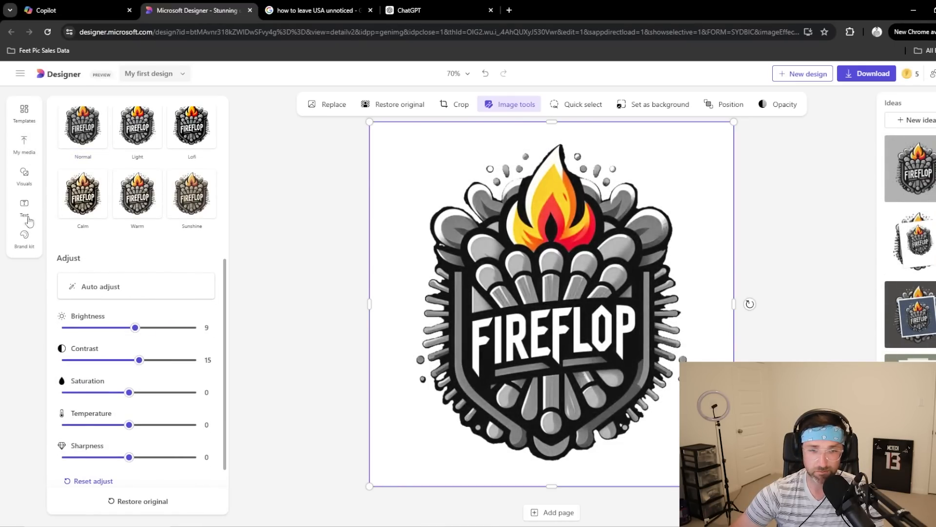
left_click(23, 177)
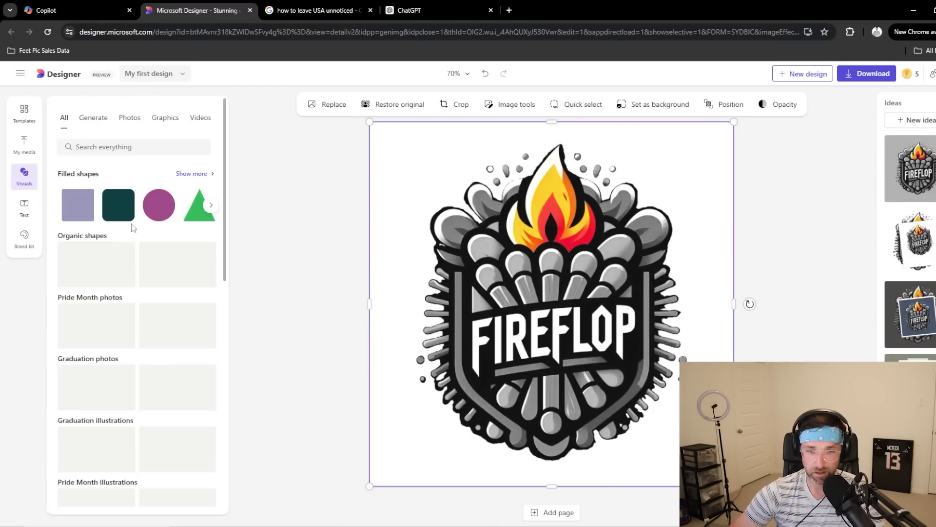
Add the dark teal filled square over the emblem, then search Fiverr for logo services.
left_click(118, 203)
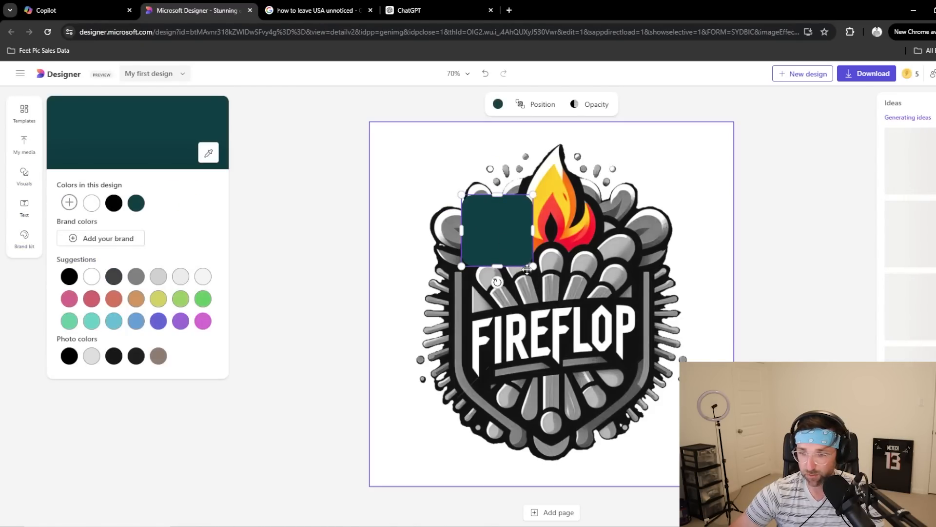
left_click(560, 10)
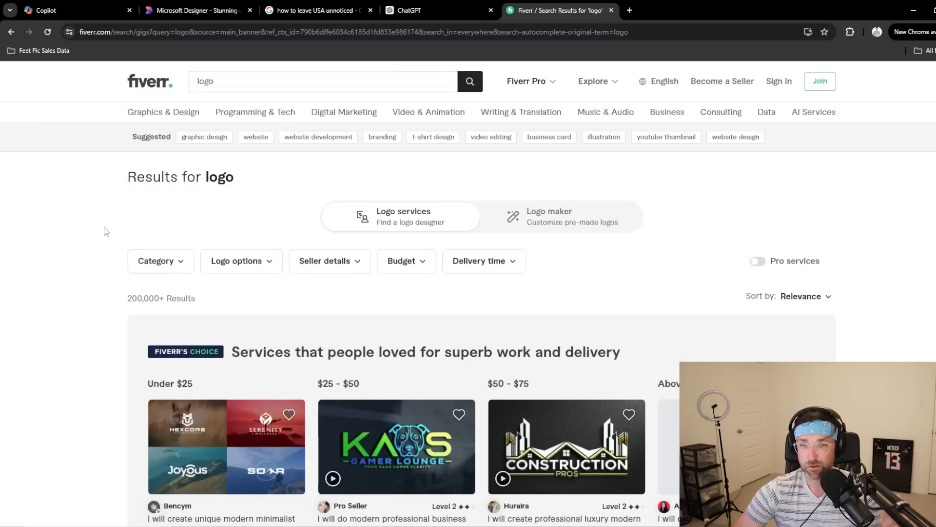
scroll("down", 3)
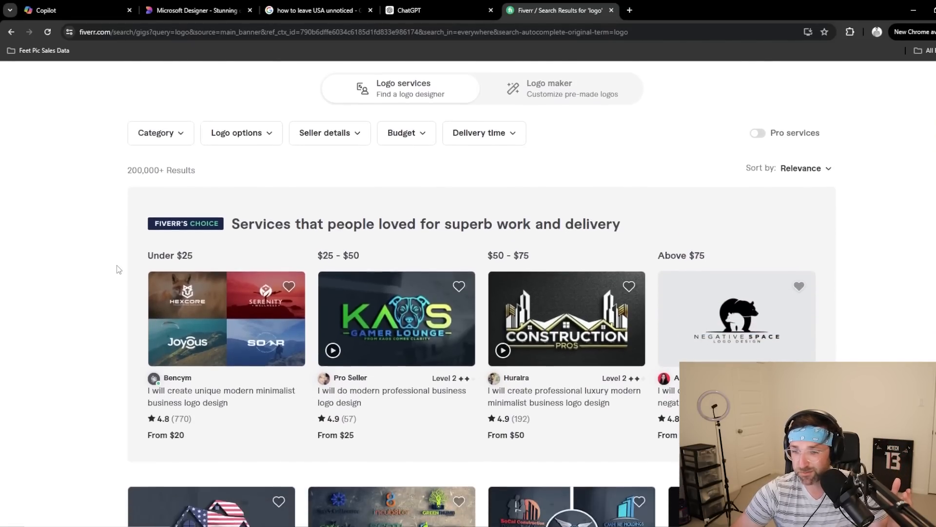
scroll("down", 3)
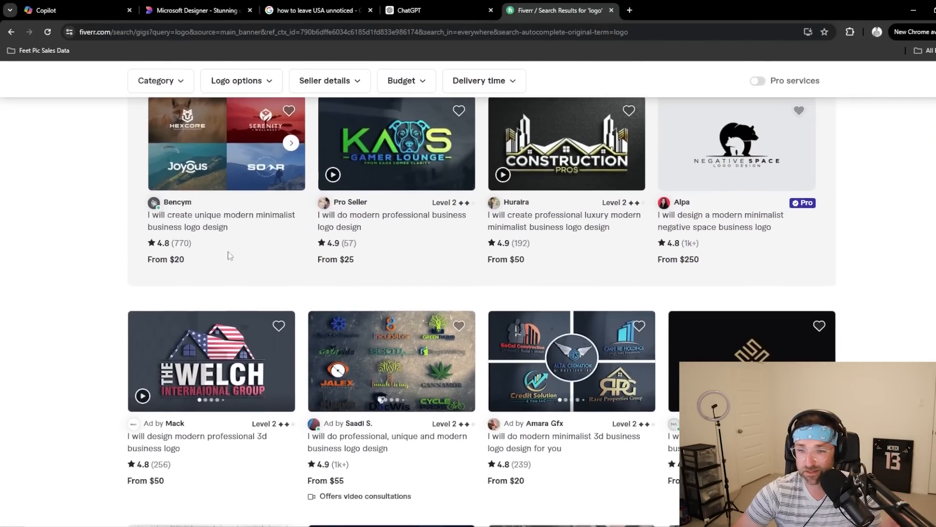
scroll("down", 3)
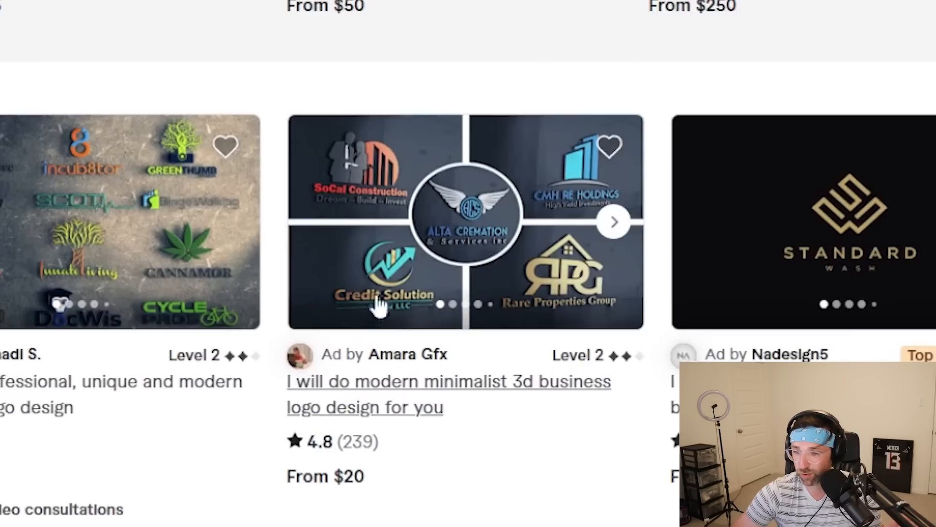